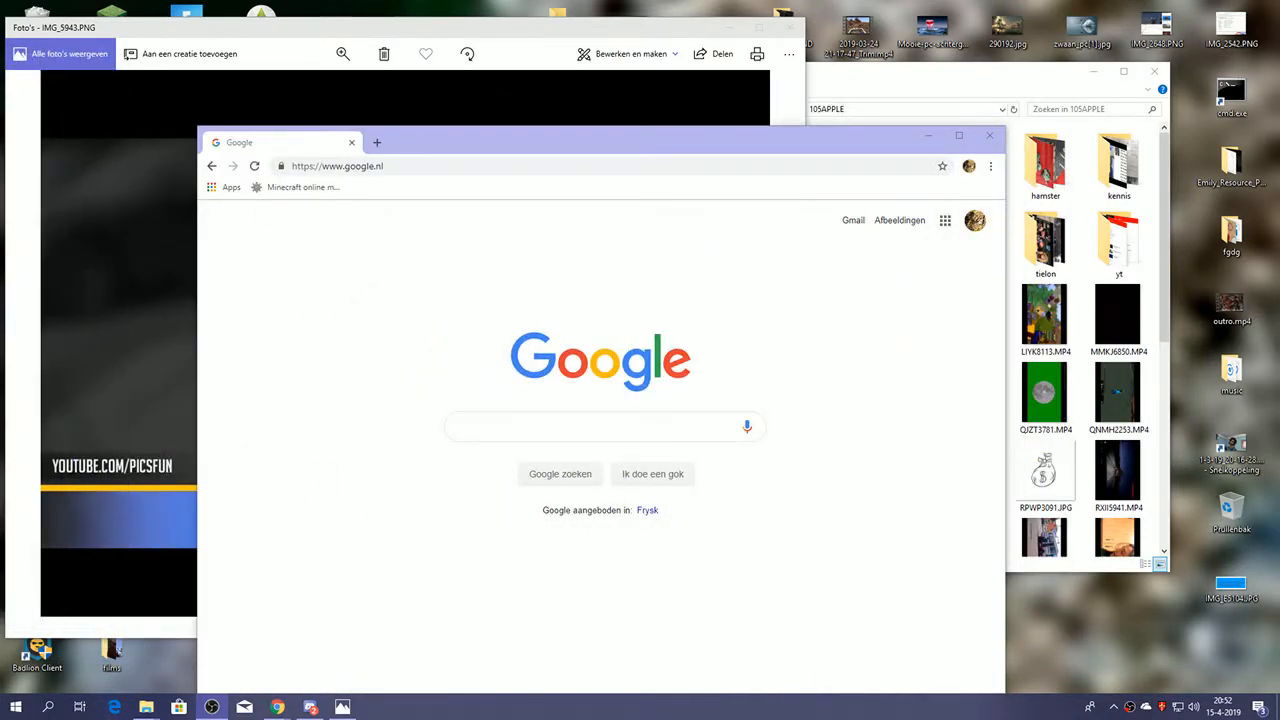
Step: Search Google for 'notre dame'
click(559, 426)
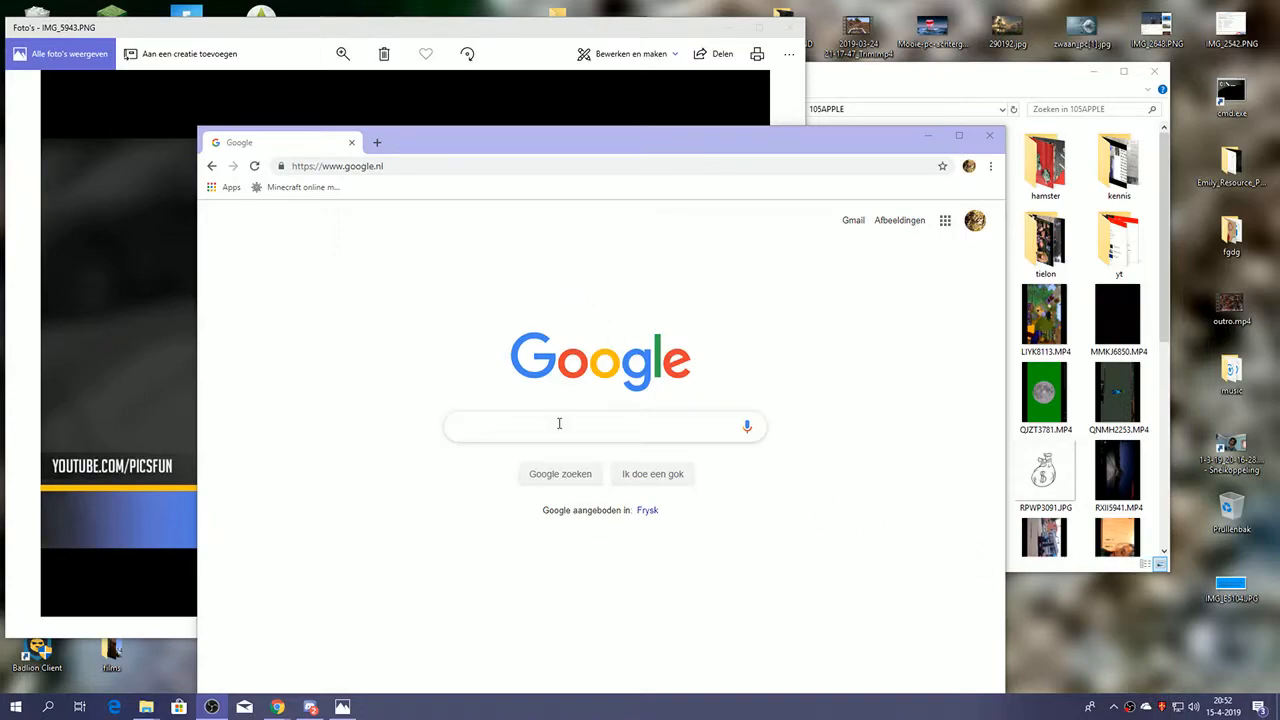
text(notre dame)
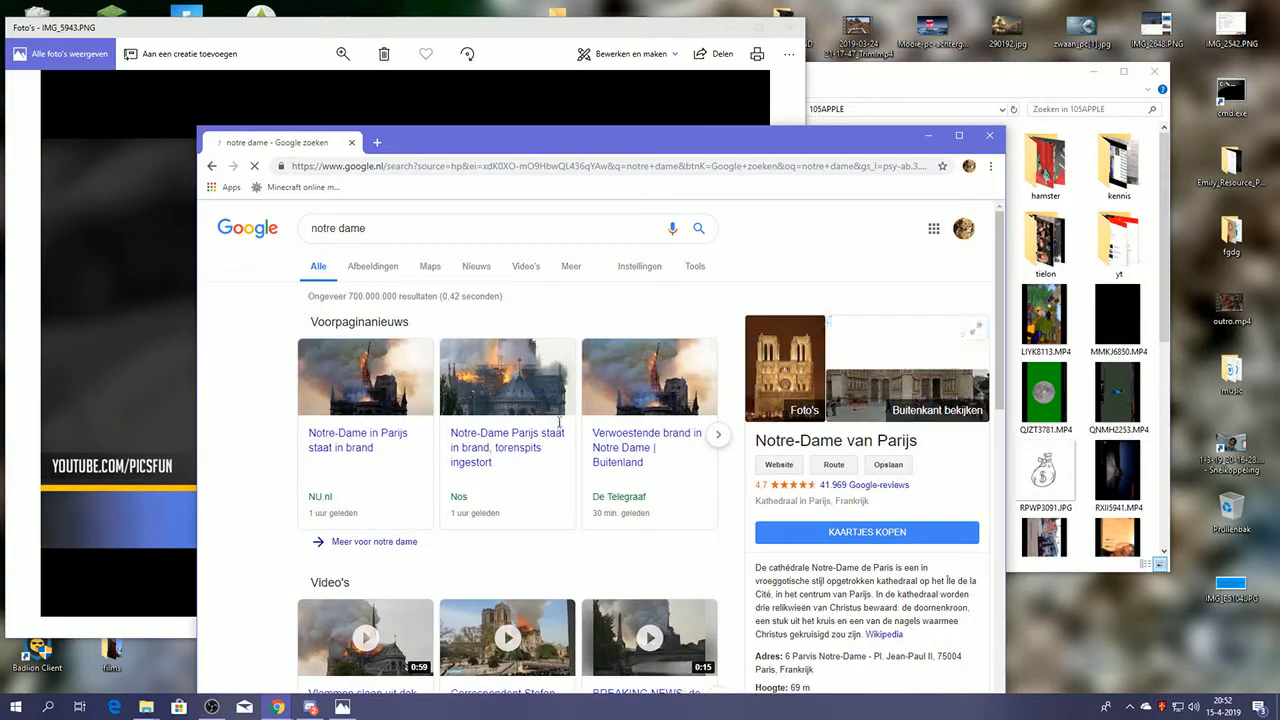
scroll(down, 3)
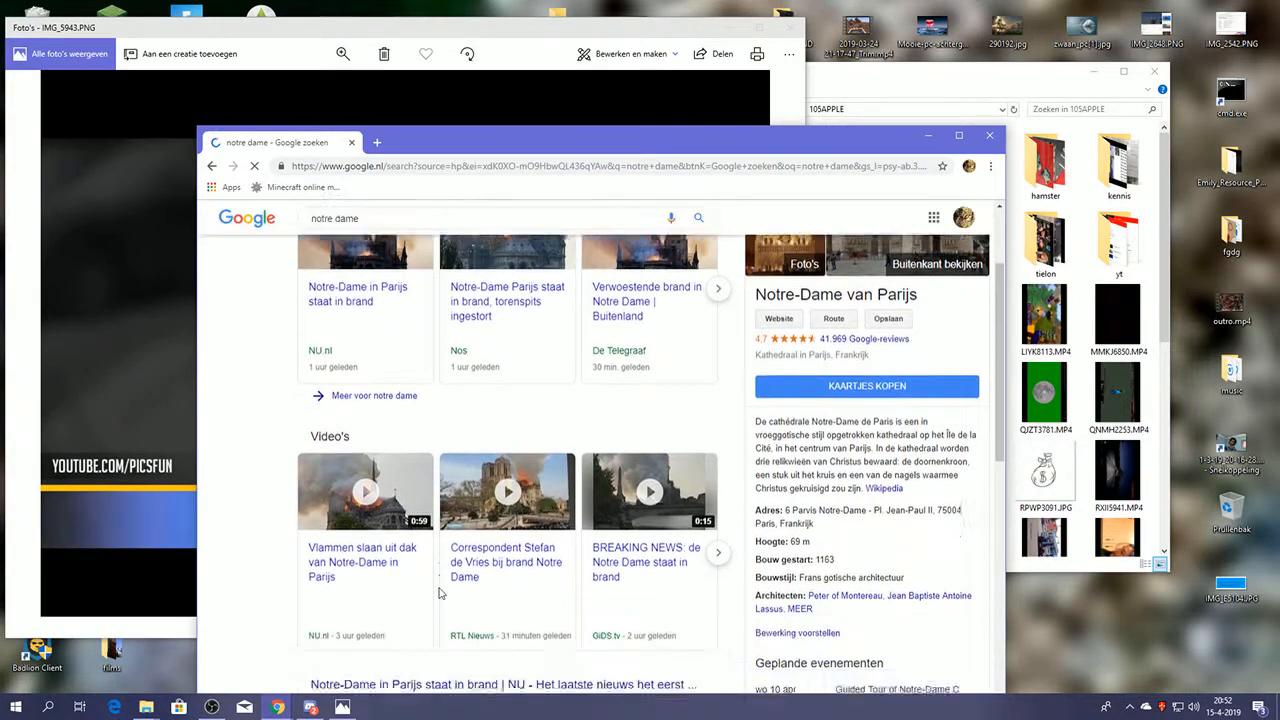
scroll(down, 3)
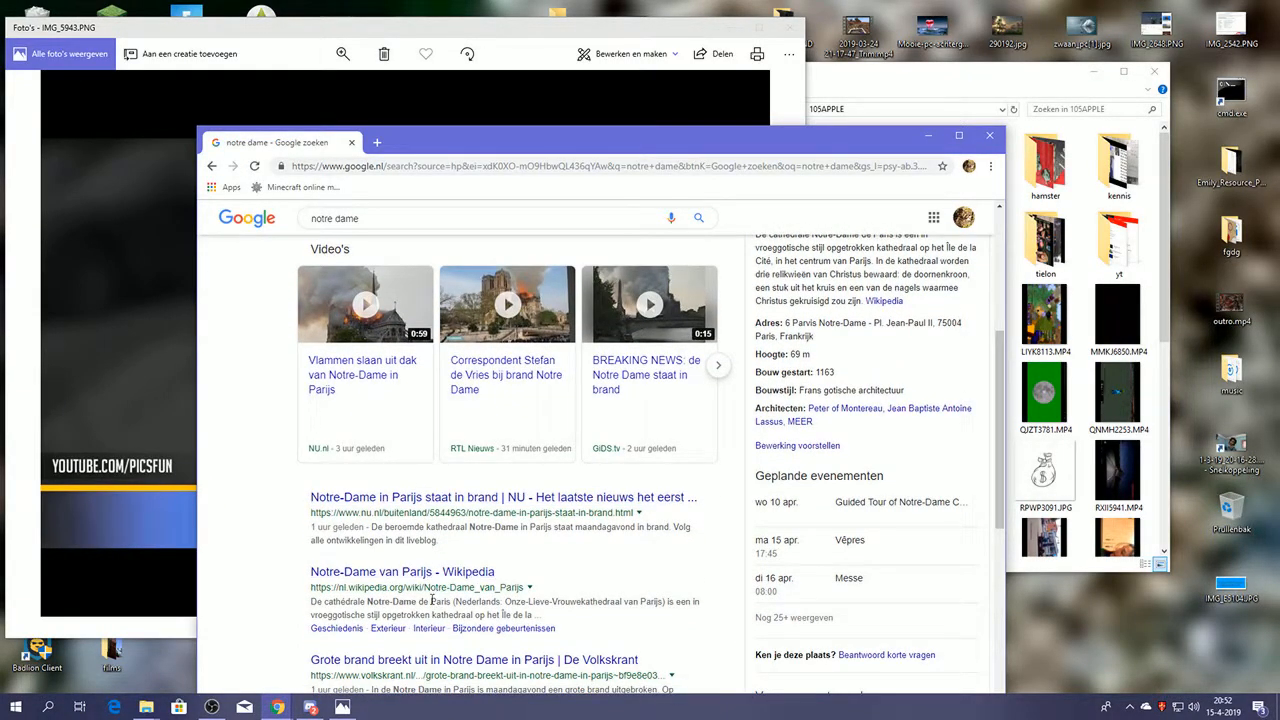
scroll(down, 3)
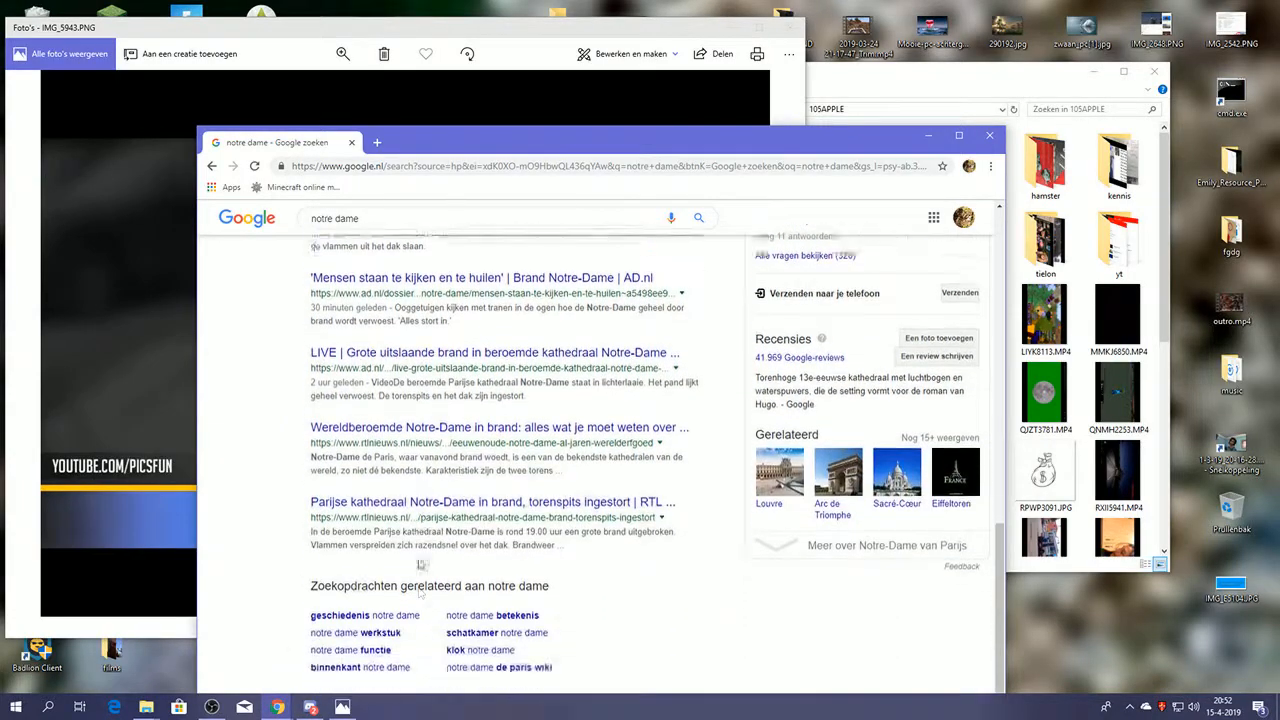
scroll(up, 3)
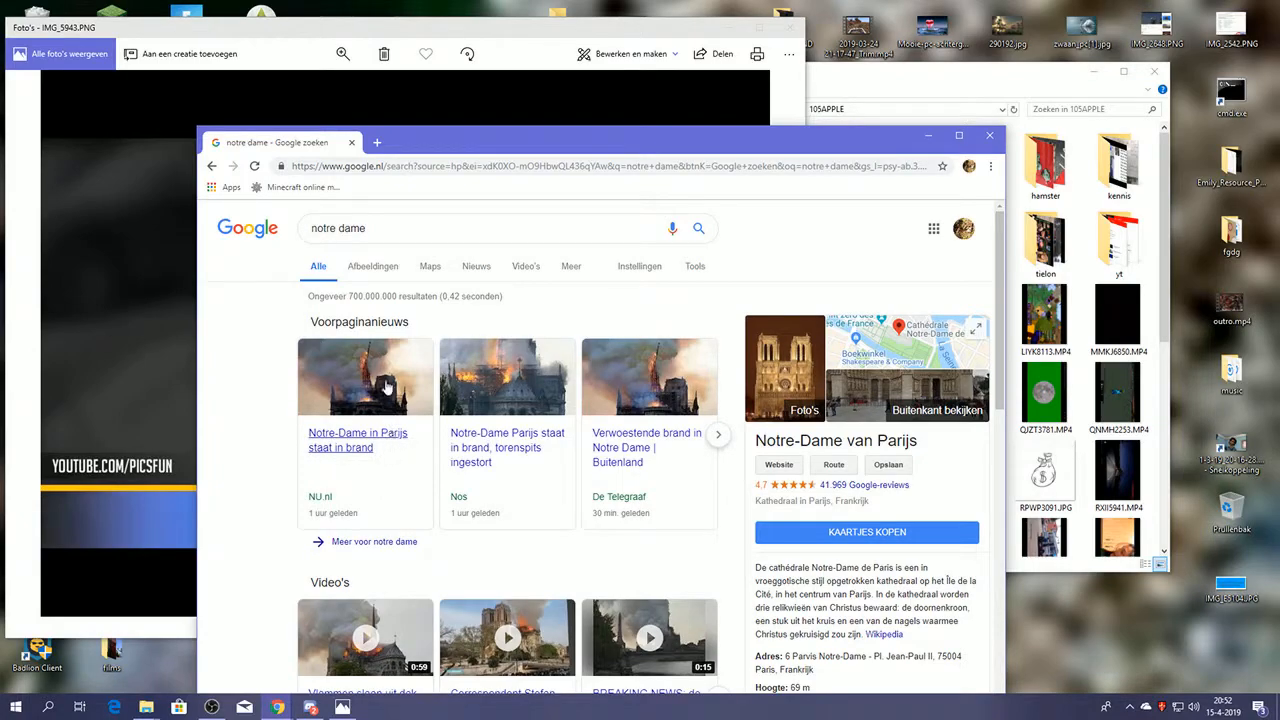
Step: Show Afbeeldingen results for notre dame and scroll far down through the cathedral and fire photos
click(372, 266)
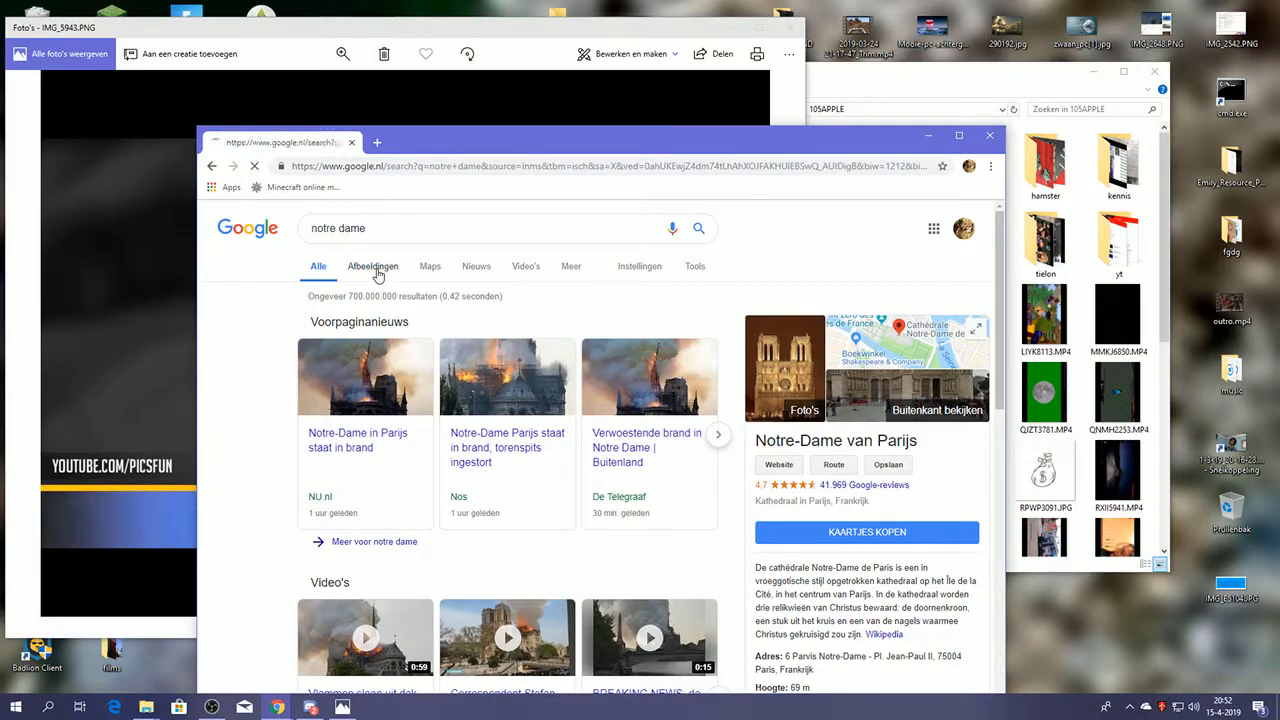
click(372, 266)
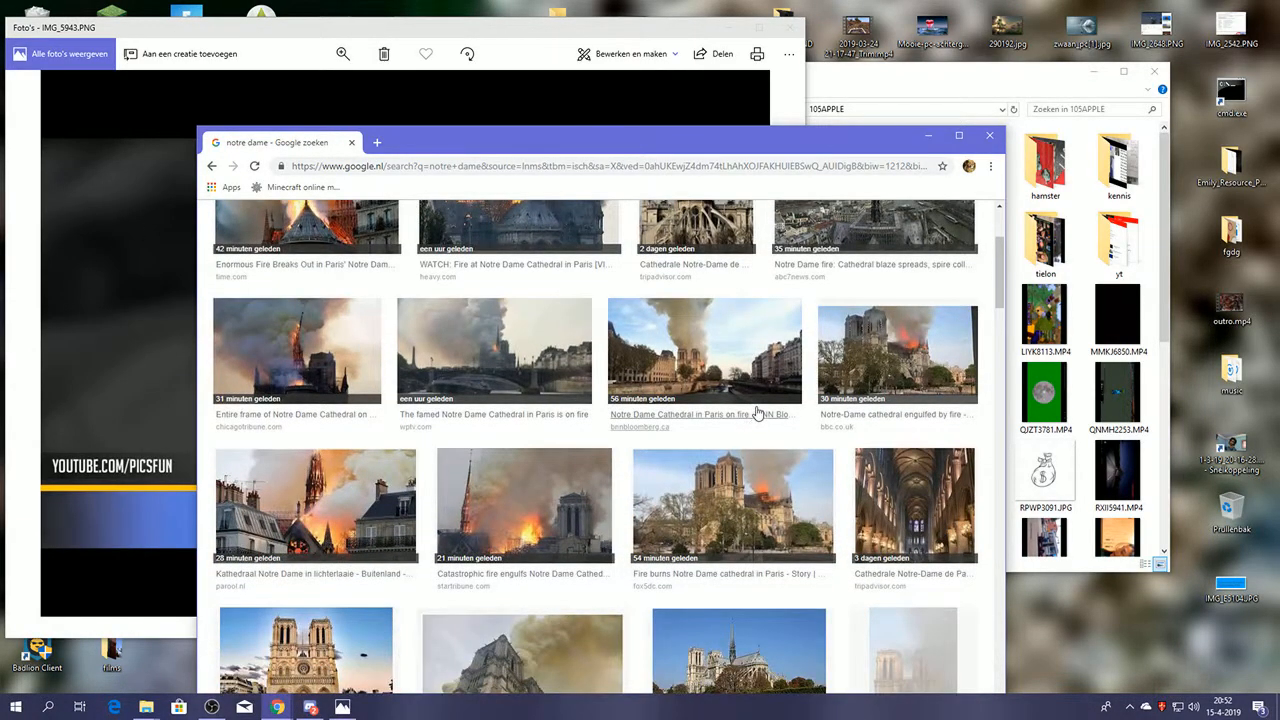
scroll(down, 3)
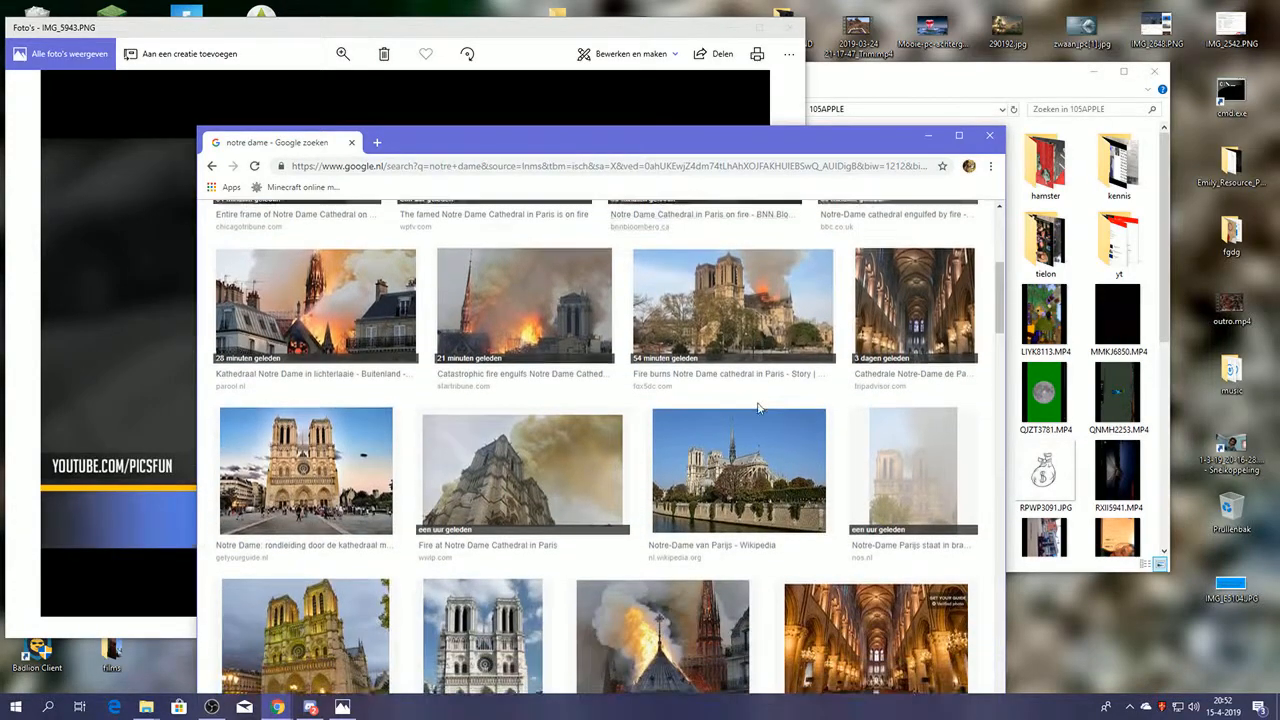
scroll(down, 3)
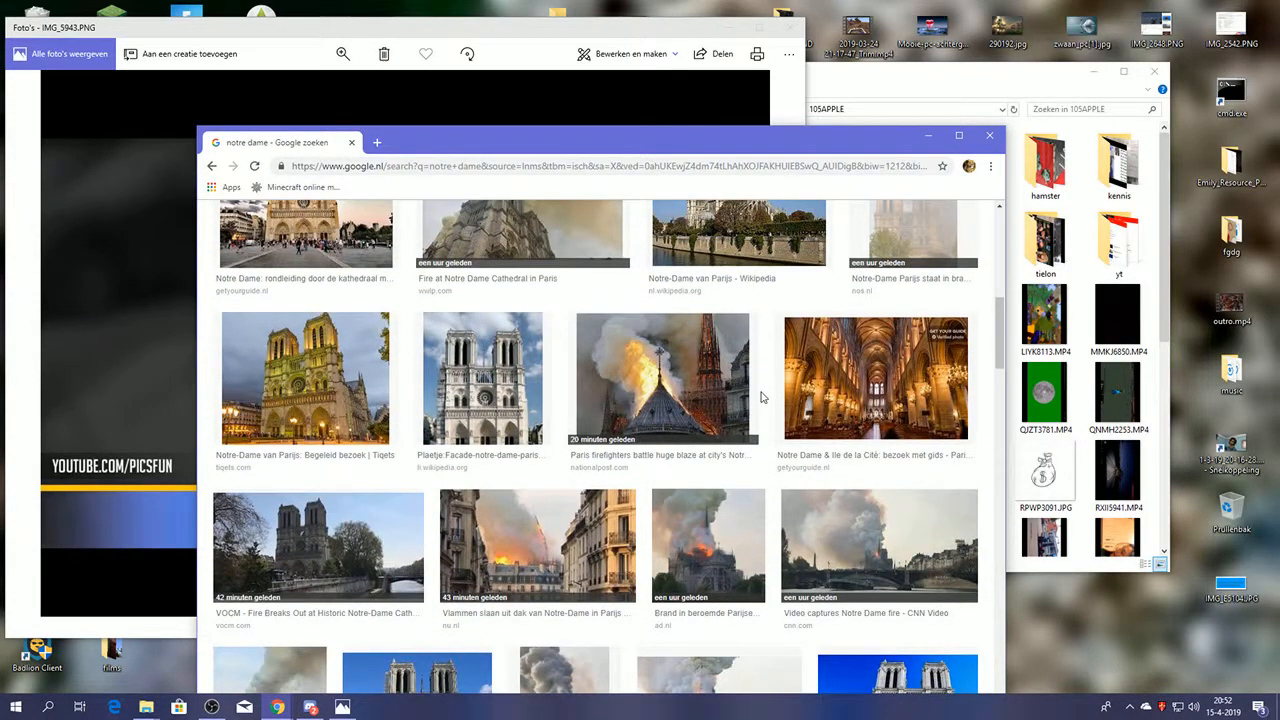
scroll(down, 3)
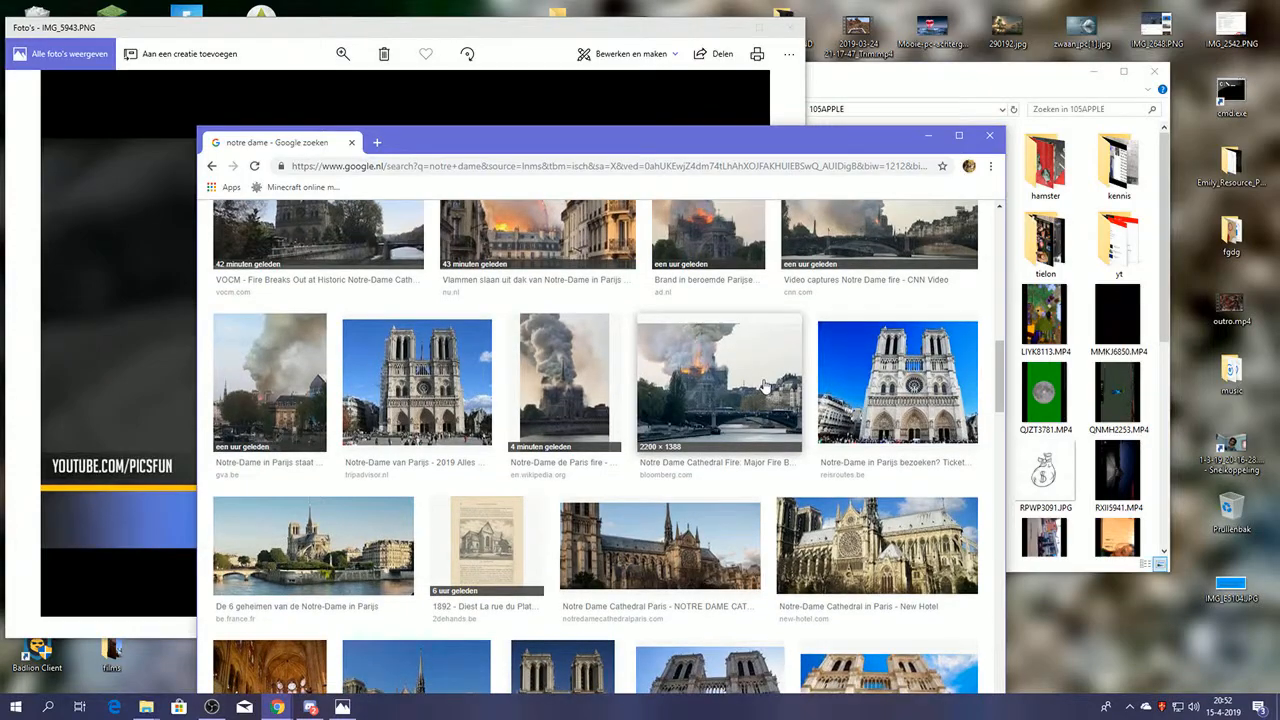
scroll(down, 3)
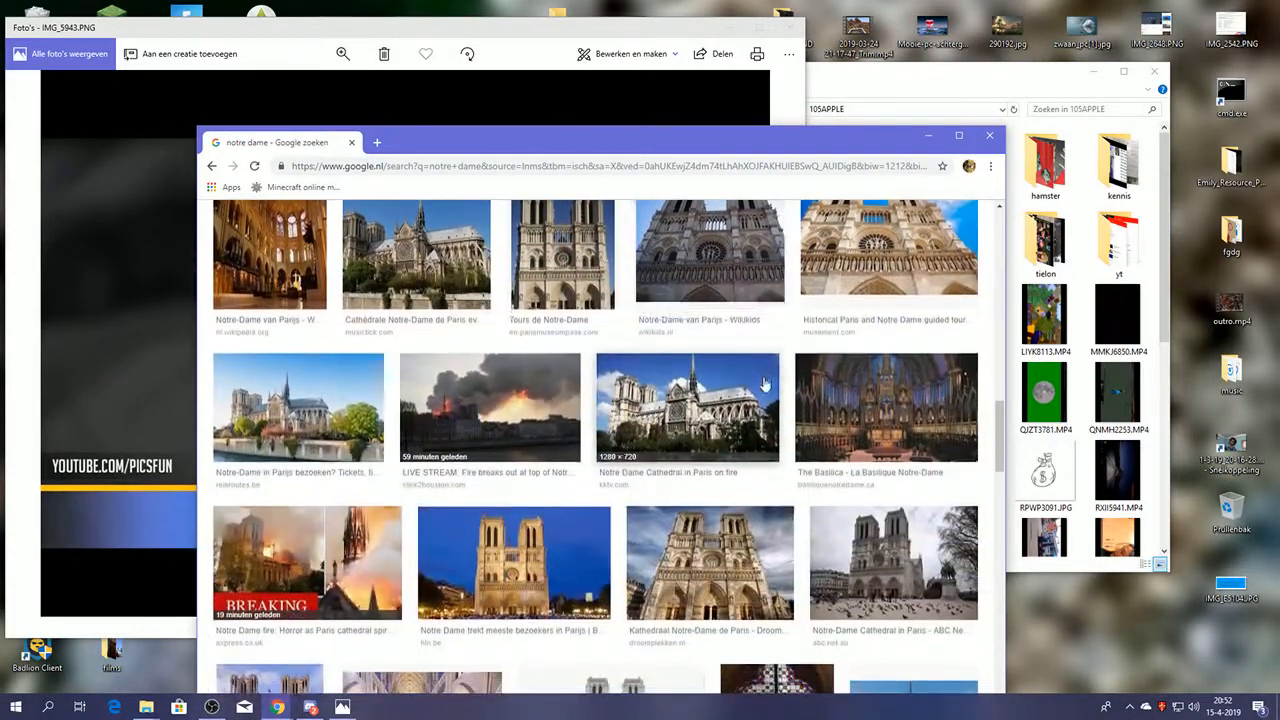
scroll(down, 3)
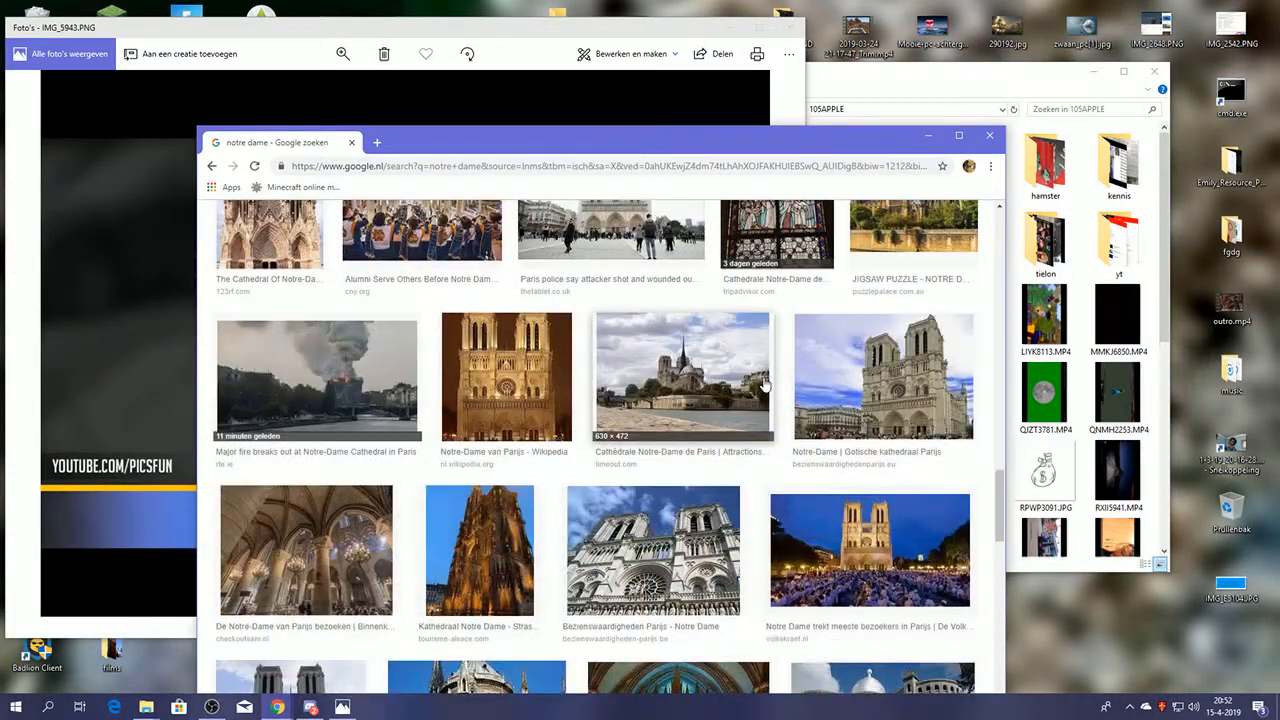
scroll(down, 3)
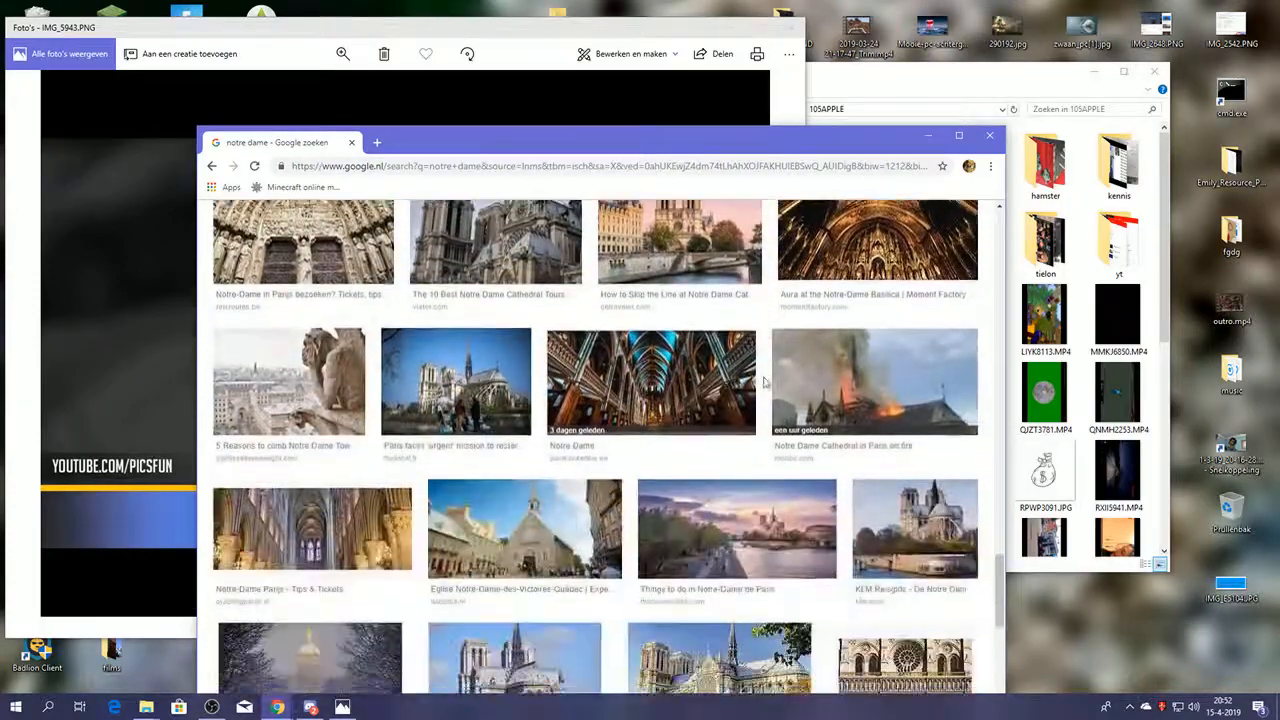
scroll(down, 3)
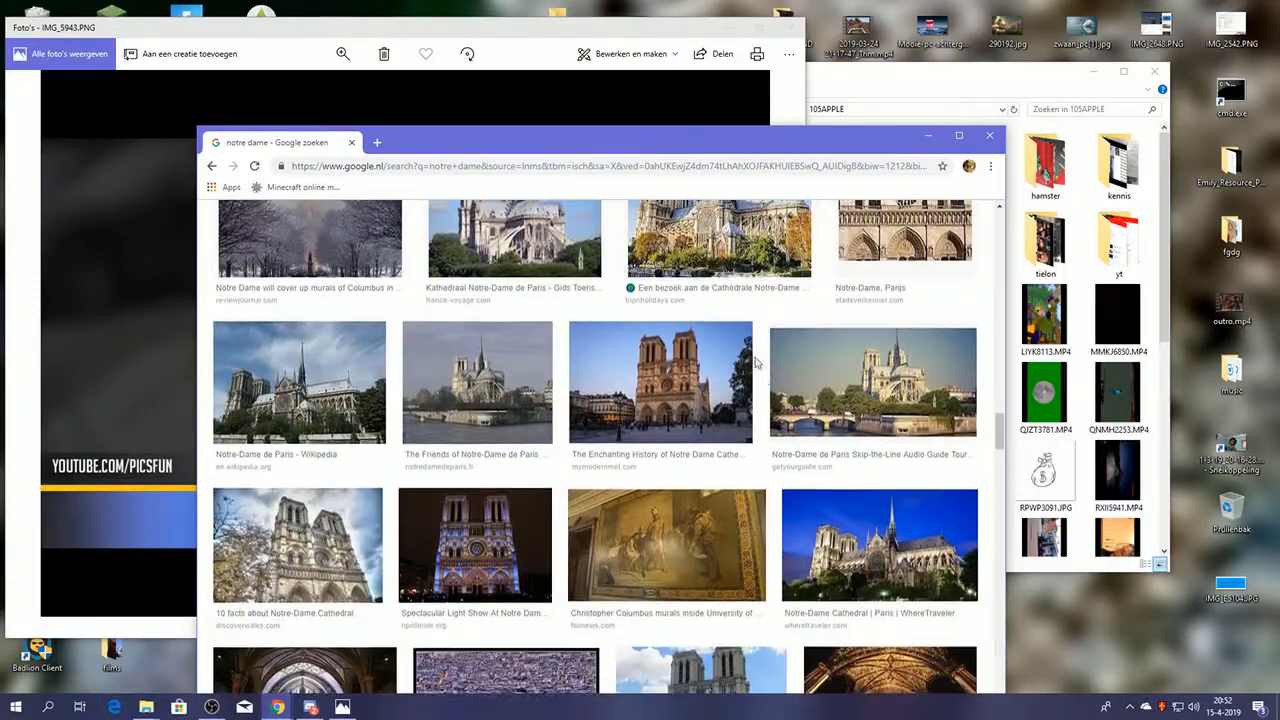
scroll(down, 3)
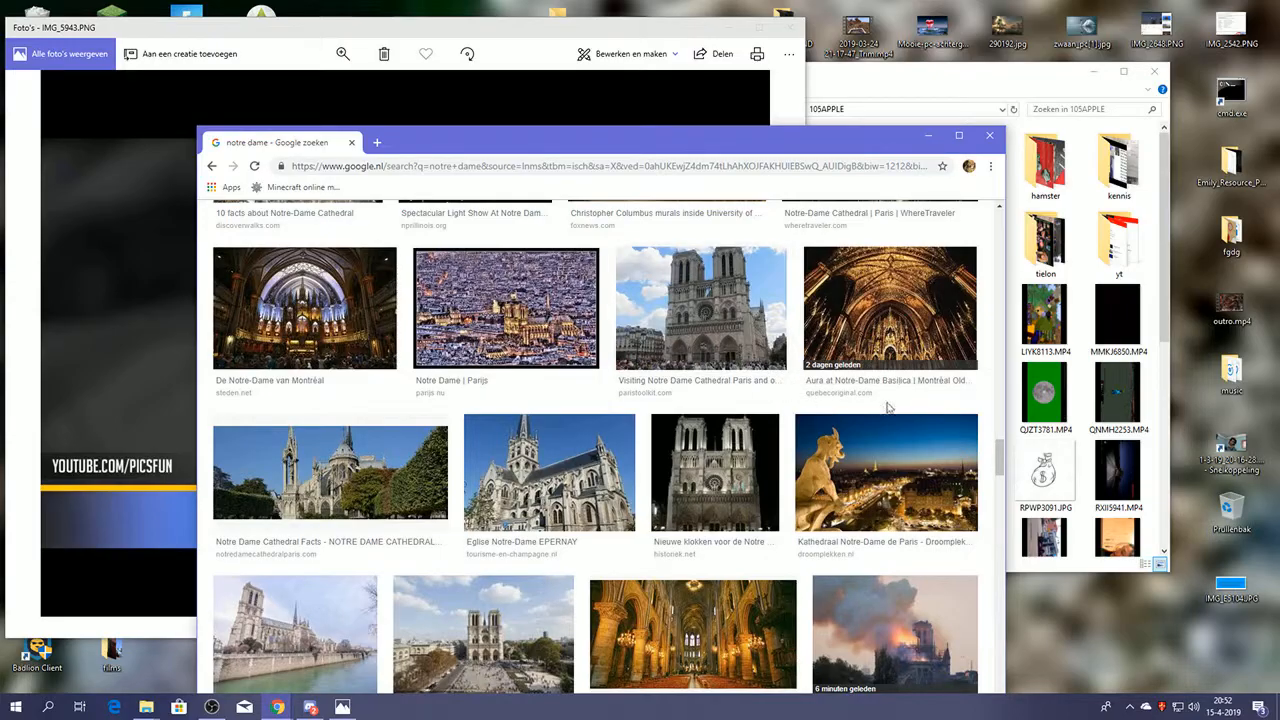